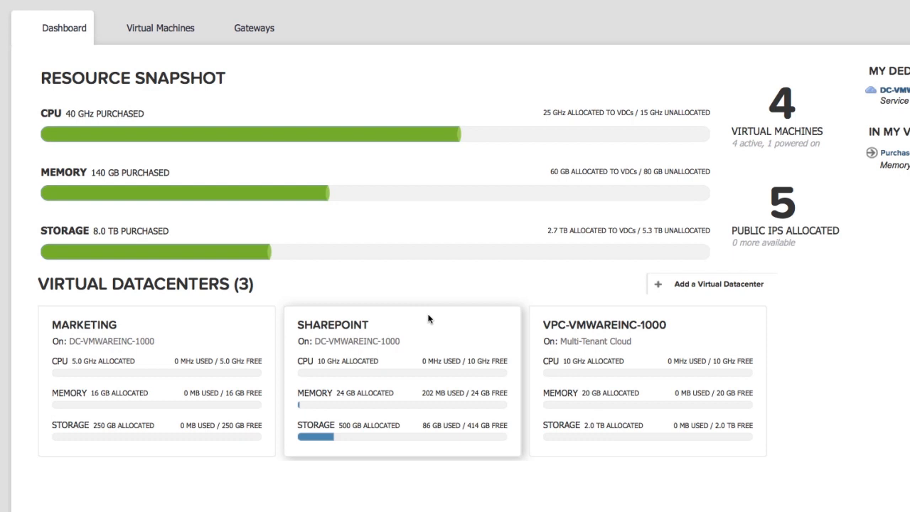
Step: Show the SHAREPOINT datacenter's virtual machines, ScratchVM and WindowsVM
{"action": "left_click", "coordinate": [333, 324]}
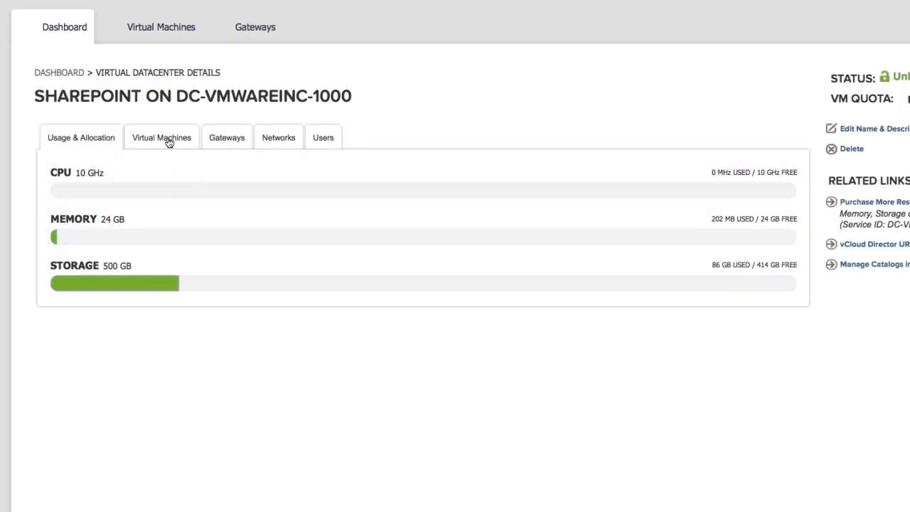
{"action": "left_click", "coordinate": [163, 136]}
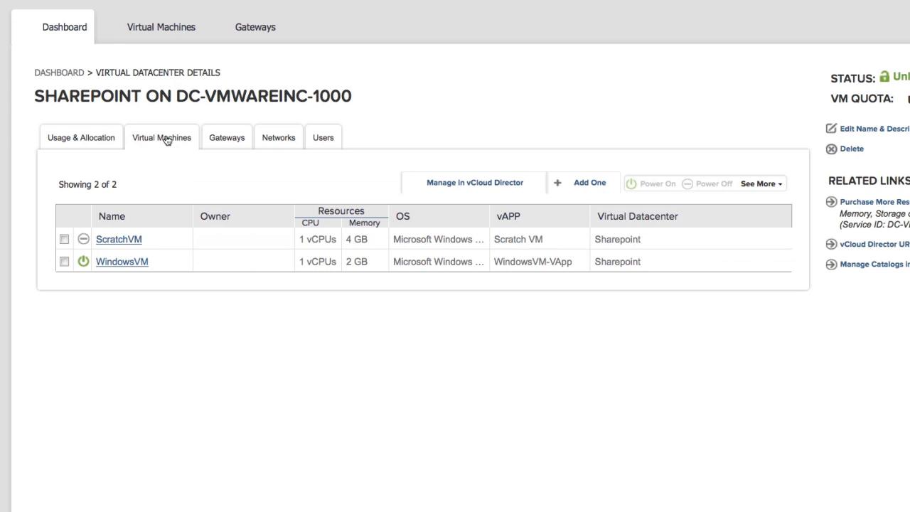
{"action": "mouse_move", "coordinate": [268, 309]}
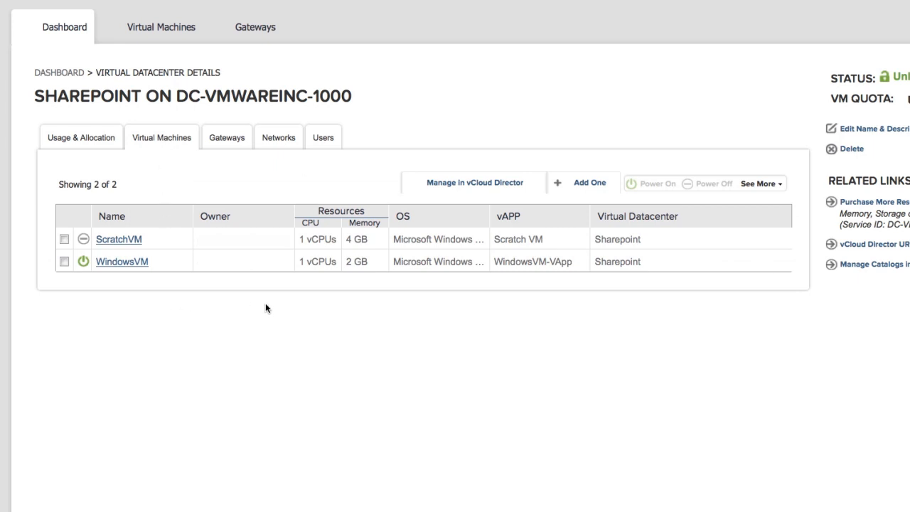
{"action": "mouse_move", "coordinate": [474, 185]}
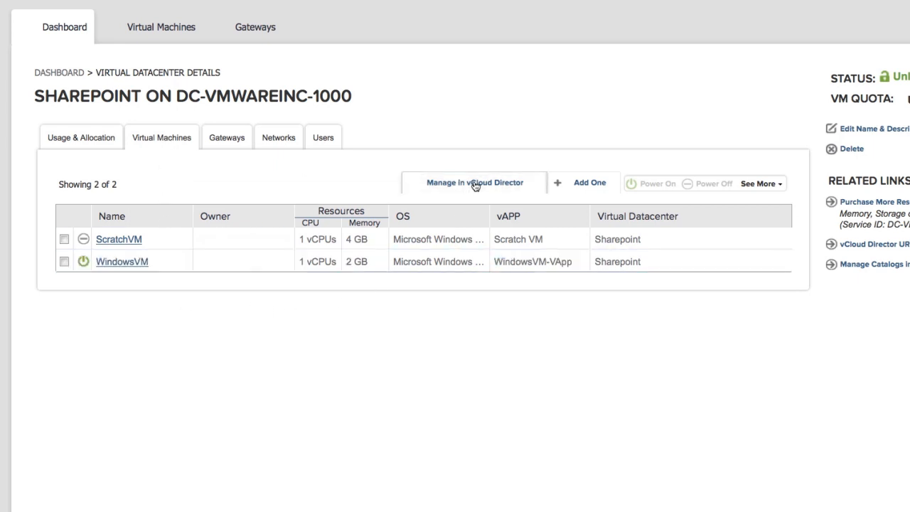
Step: Manage the datacenter in vCloud Director and show the VMs inside WindowsVM-VApp
{"action": "left_click", "coordinate": [474, 182]}
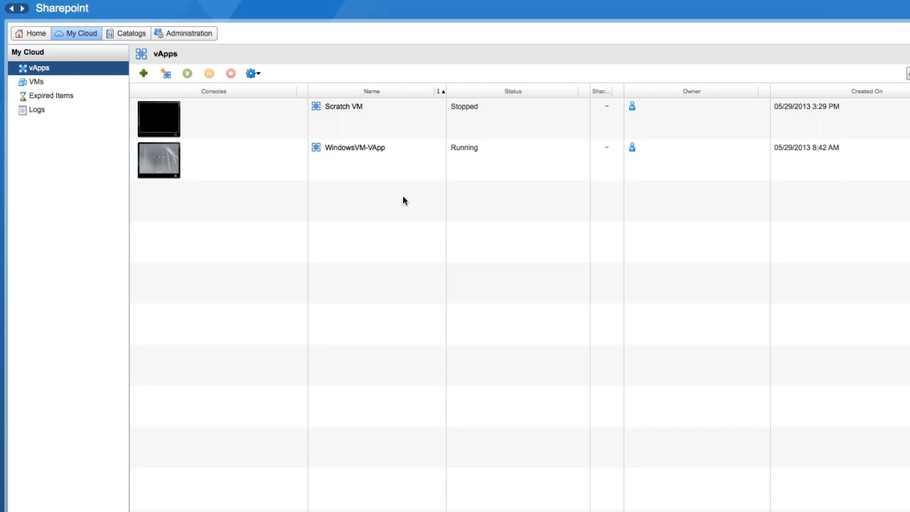
{"action": "mouse_move", "coordinate": [407, 202]}
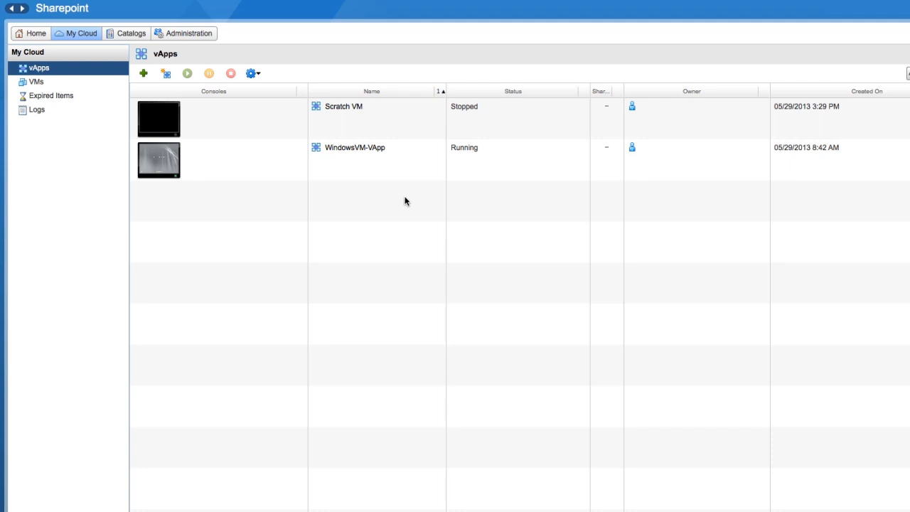
{"action": "left_click", "coordinate": [356, 146]}
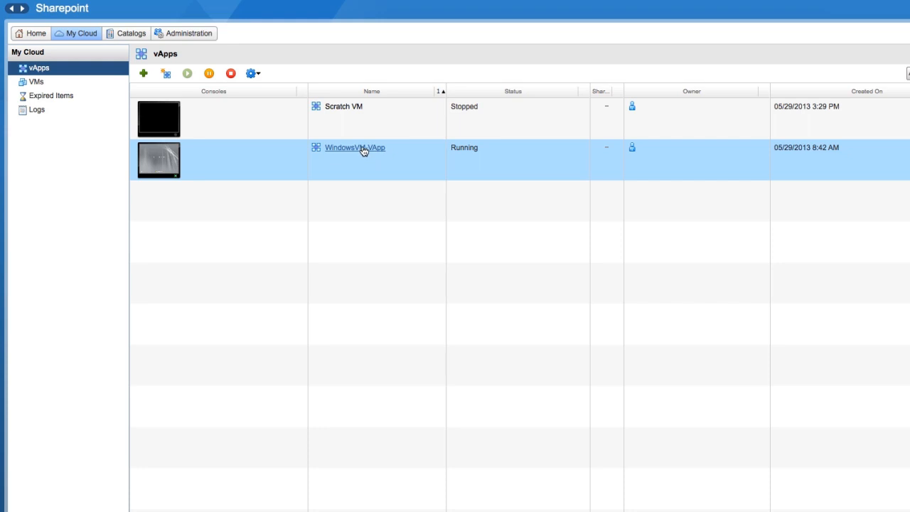
{"action": "left_click", "coordinate": [355, 146]}
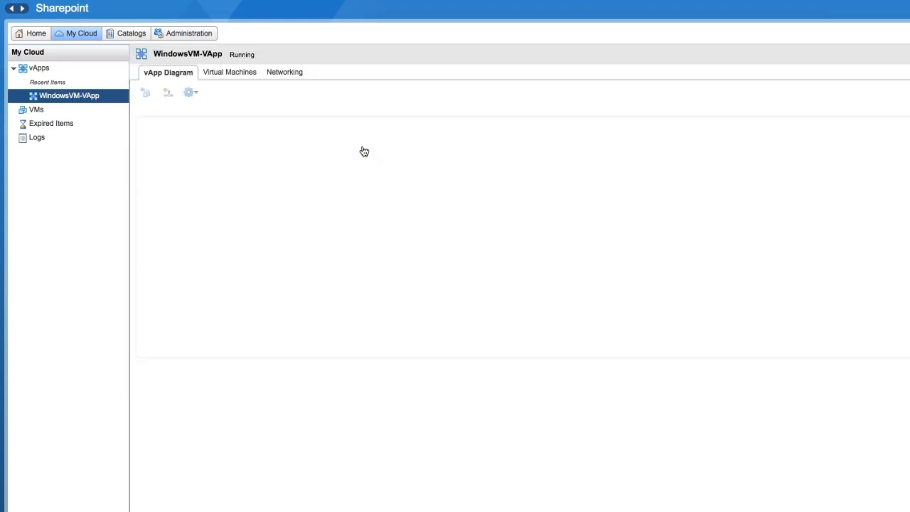
{"action": "left_click", "coordinate": [229, 71]}
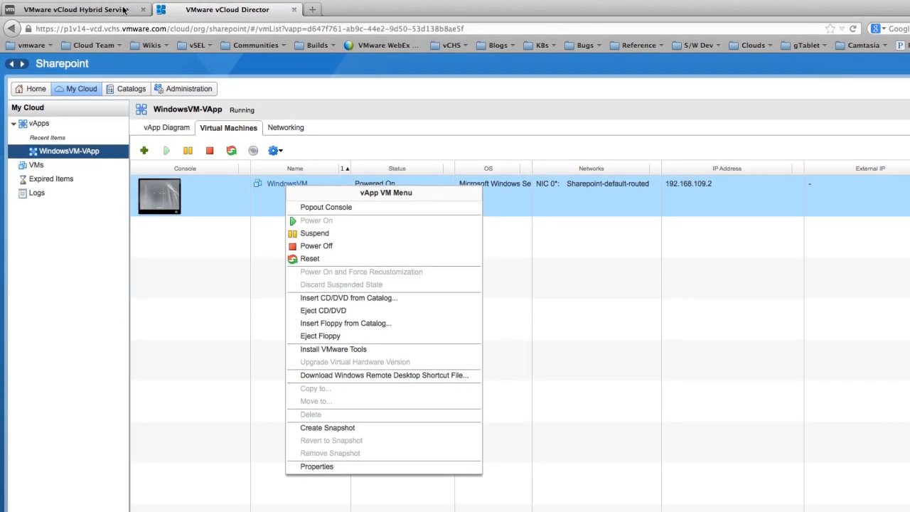
Step: Back in vCloud Hybrid Service, show more options for WindowsVM
{"action": "left_click", "coordinate": [72, 8]}
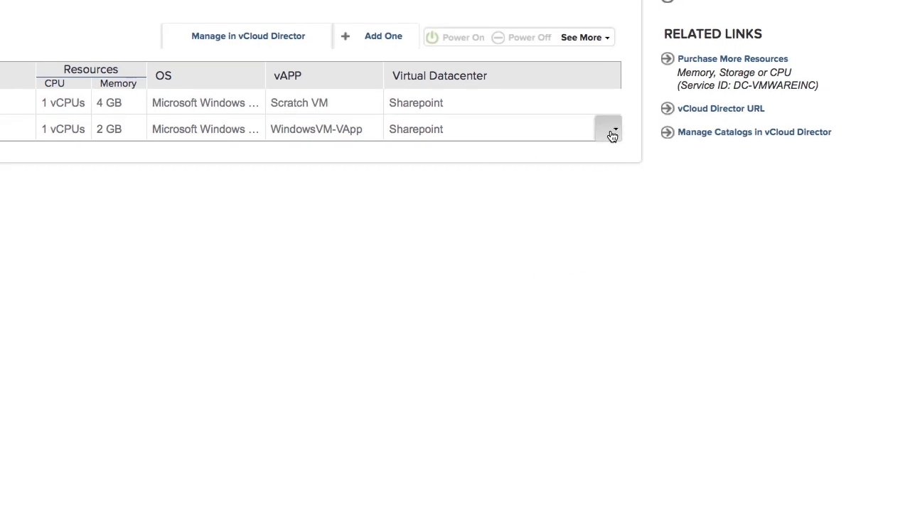
{"action": "left_click", "coordinate": [608, 128]}
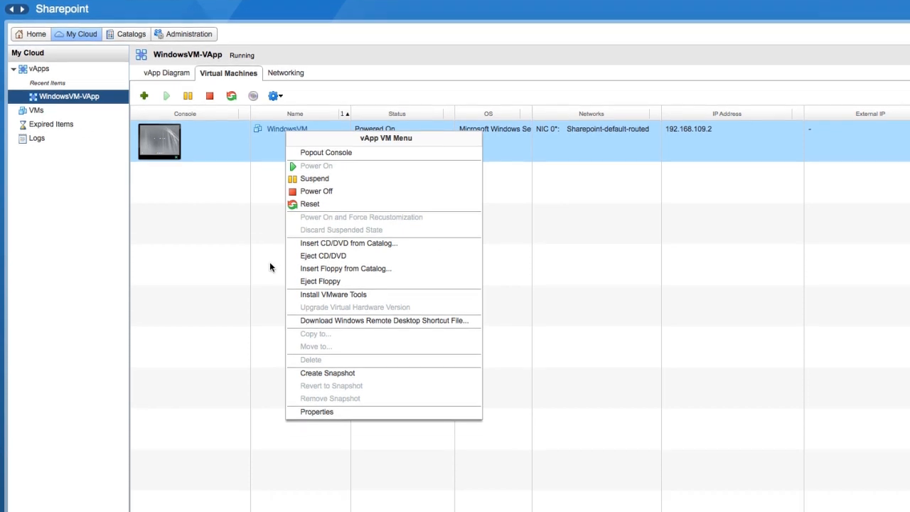
{"action": "mouse_move", "coordinate": [348, 243]}
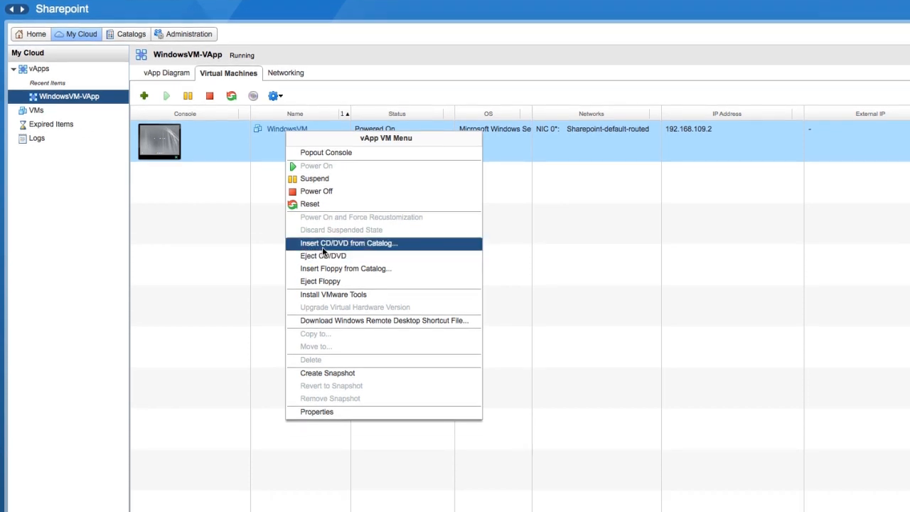
{"action": "mouse_move", "coordinate": [279, 257]}
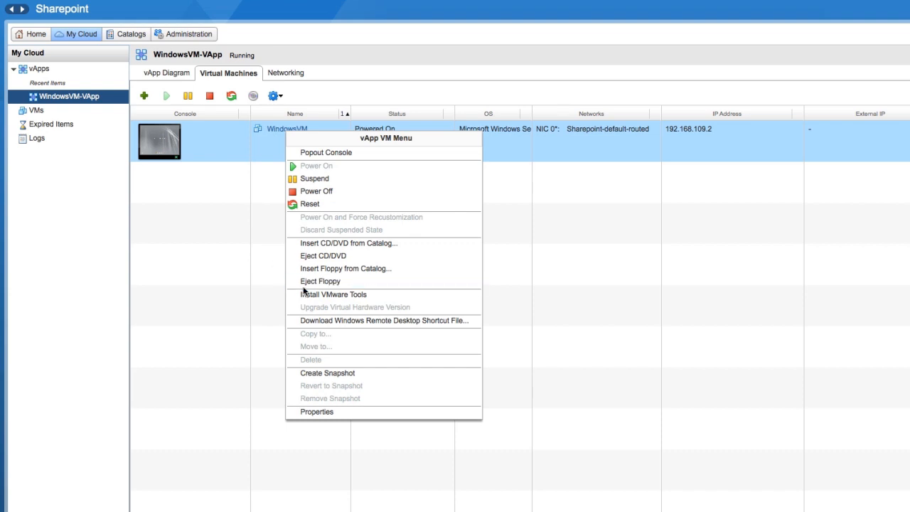
{"action": "mouse_move", "coordinate": [300, 236]}
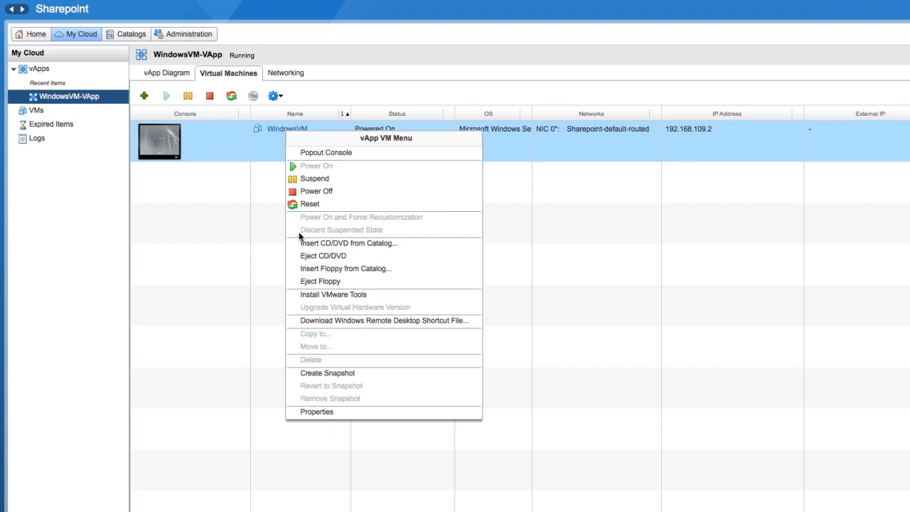
{"action": "mouse_move", "coordinate": [251, 326]}
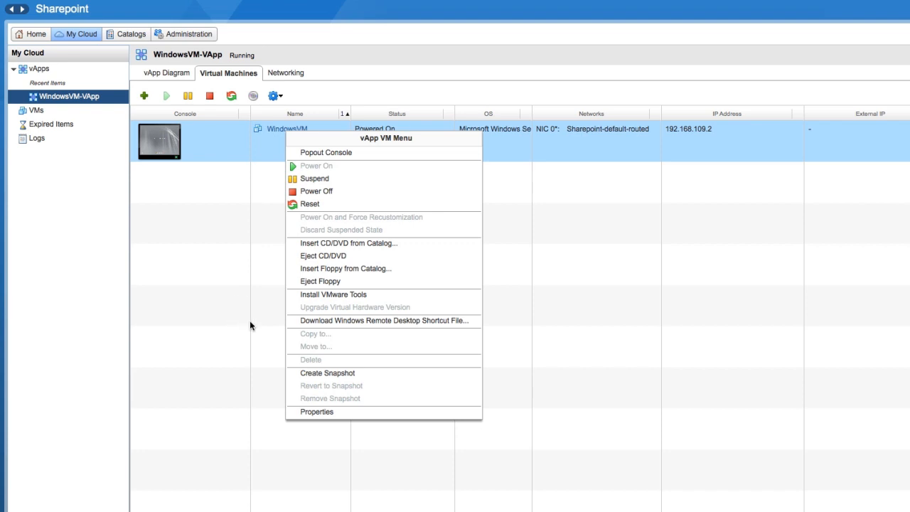
{"action": "mouse_move", "coordinate": [300, 311]}
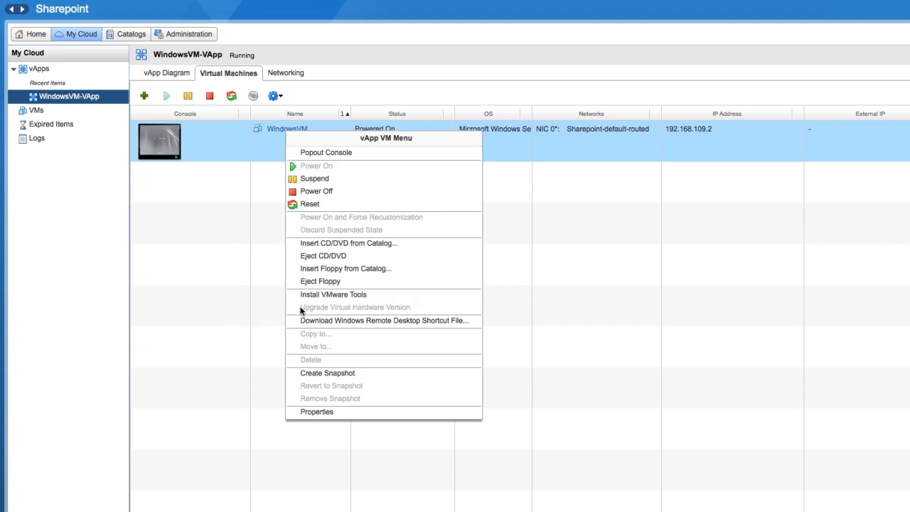
{"action": "mouse_move", "coordinate": [259, 314]}
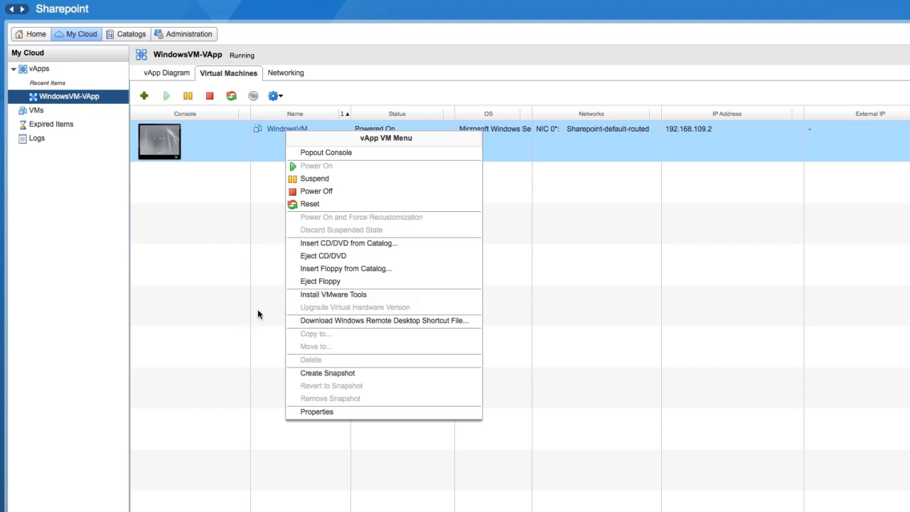
{"action": "mouse_move", "coordinate": [384, 321]}
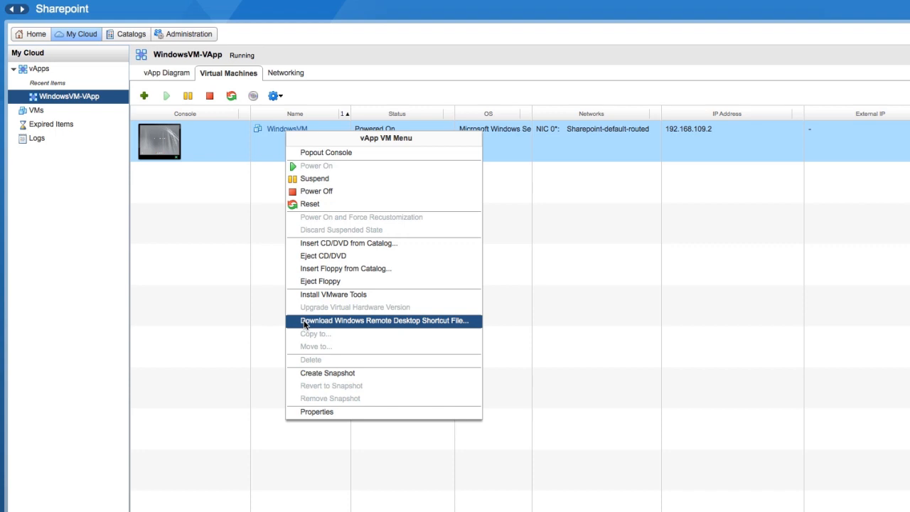
{"action": "mouse_move", "coordinate": [233, 324]}
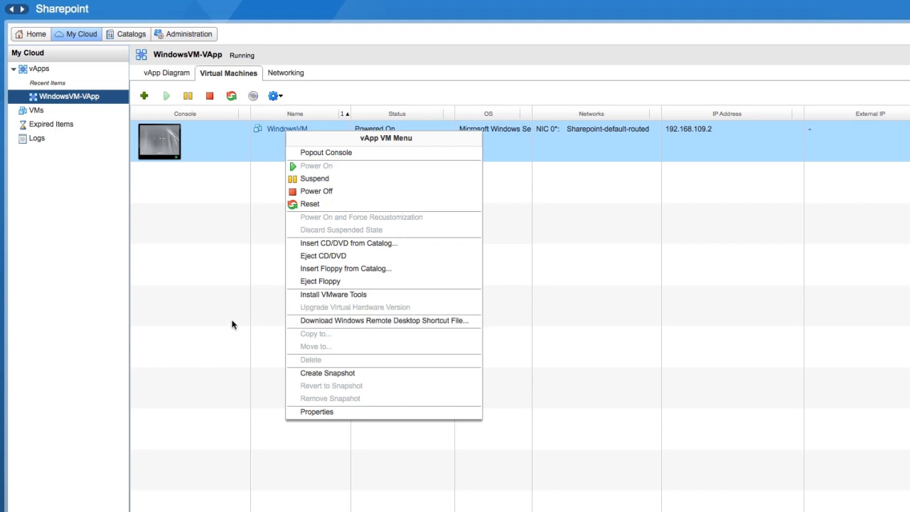
{"action": "mouse_move", "coordinate": [270, 395]}
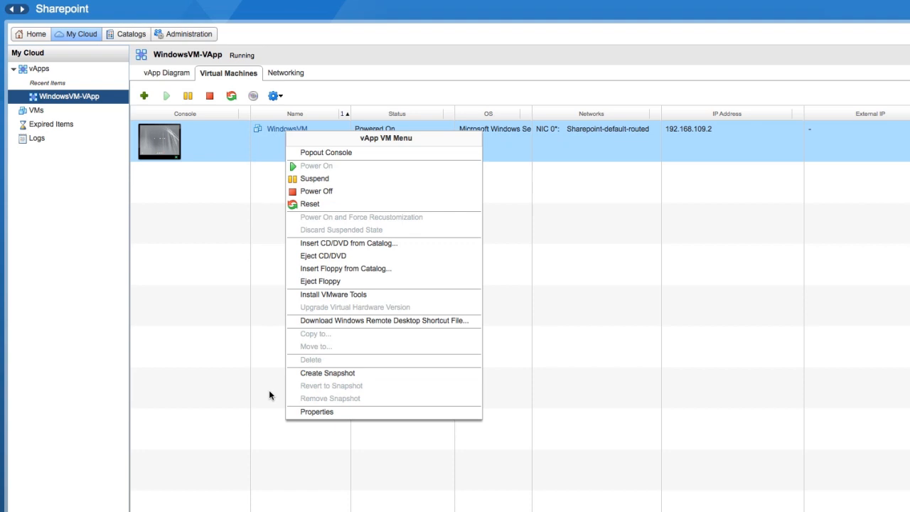
{"action": "mouse_move", "coordinate": [315, 412]}
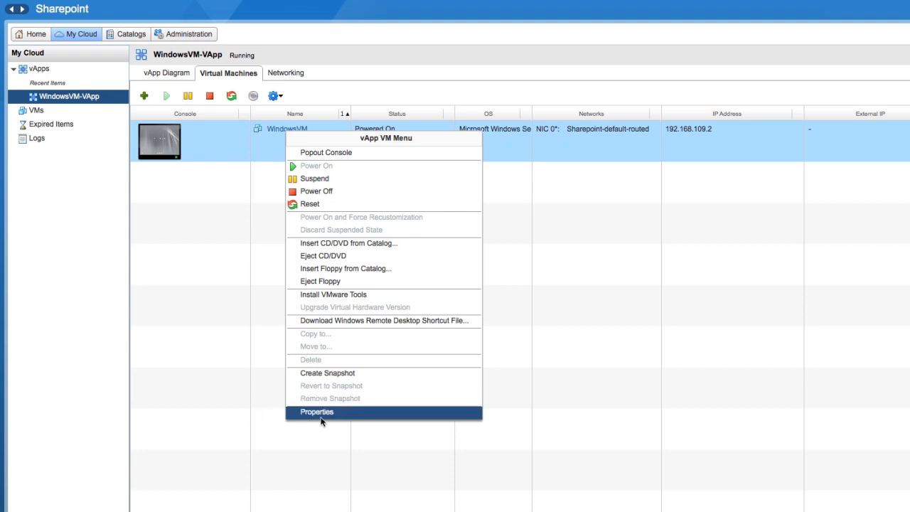
Step: Review WindowsVM's General properties down to Synchronize time, datacenter Sharepoint and tenant-iscsi storage
{"action": "left_click", "coordinate": [315, 412]}
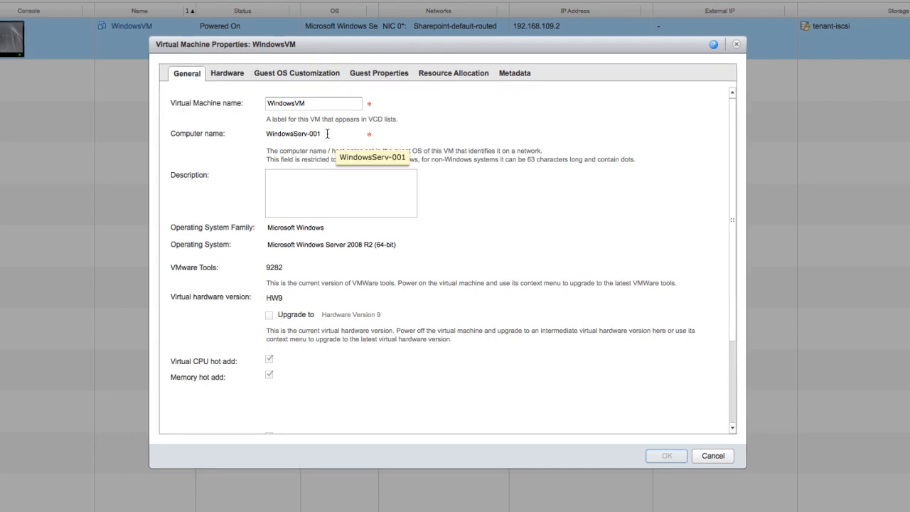
{"action": "mouse_move", "coordinate": [244, 138]}
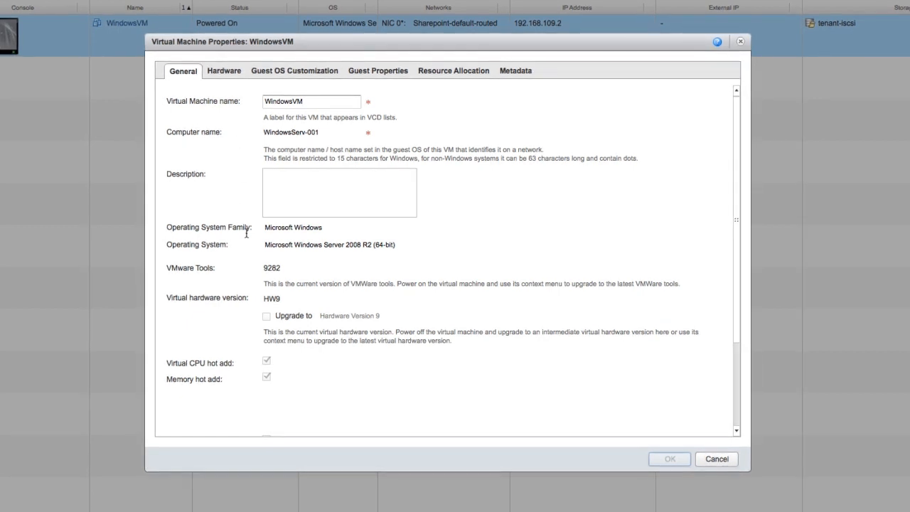
{"action": "mouse_move", "coordinate": [291, 270]}
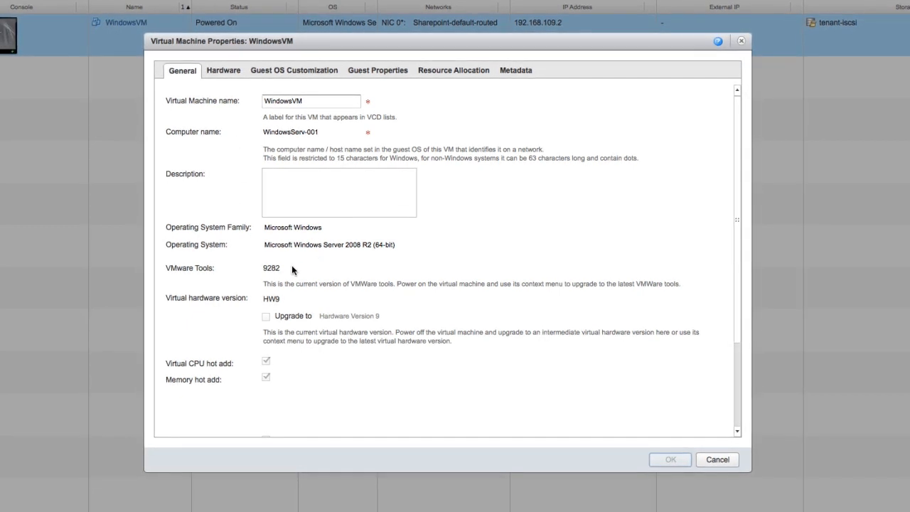
{"action": "mouse_move", "coordinate": [287, 299]}
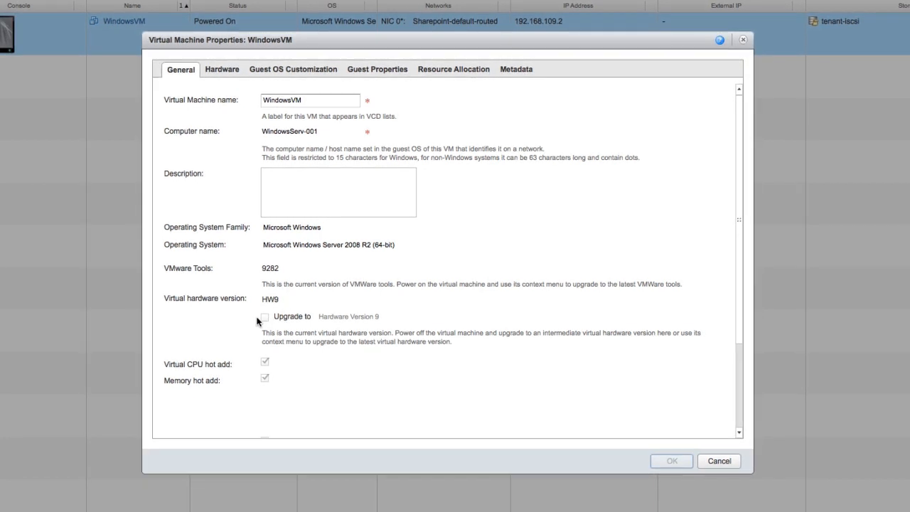
{"action": "mouse_move", "coordinate": [275, 362]}
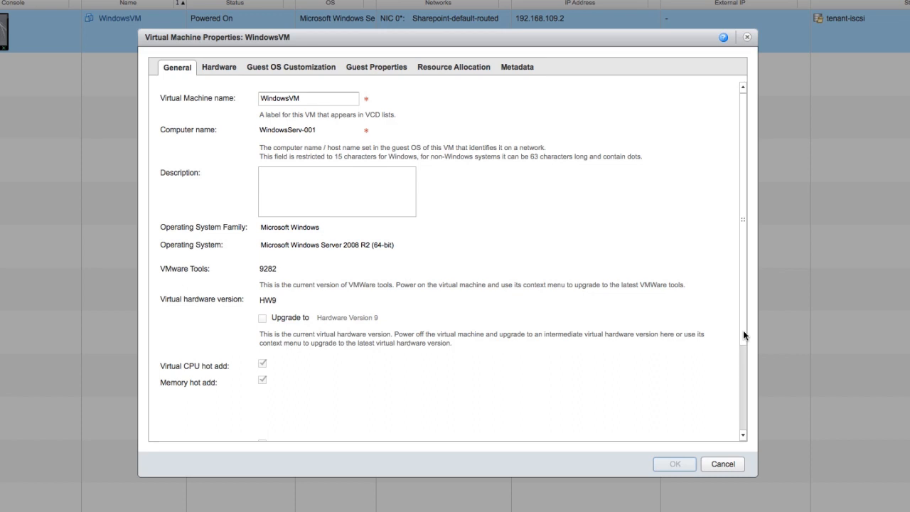
{"action": "scroll", "scroll_direction": "down", "scroll_amount": 3}
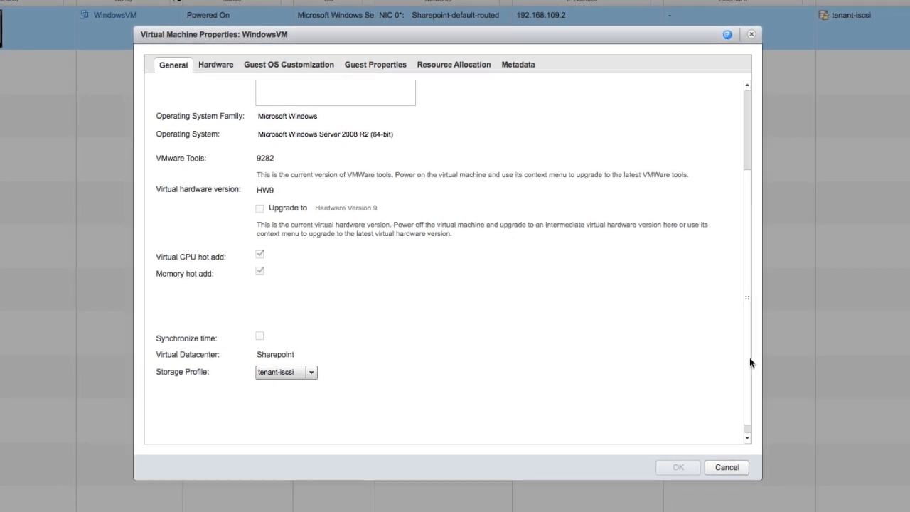
{"action": "scroll", "scroll_direction": "up", "scroll_amount": 3}
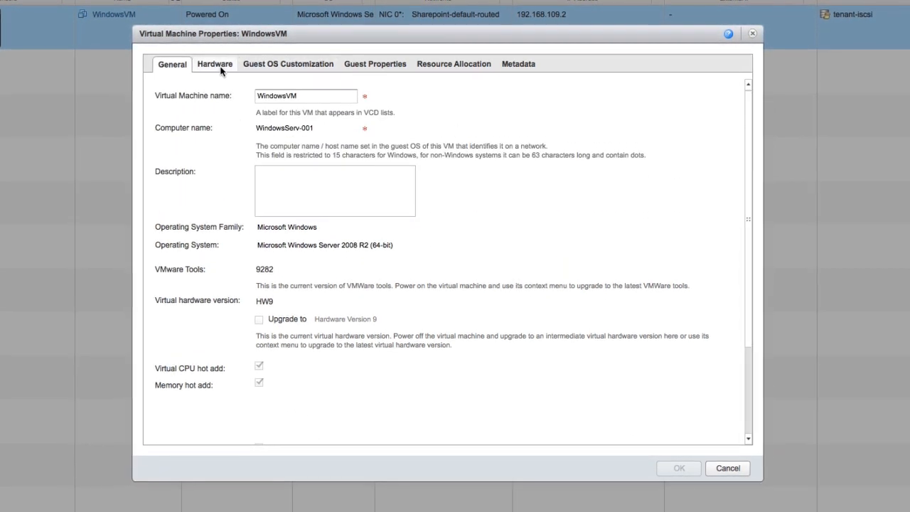
Step: Show WindowsVM's hardware: 1 CPU, 2 GB memory, 40 GB disk, one NIC
{"action": "left_click", "coordinate": [214, 63]}
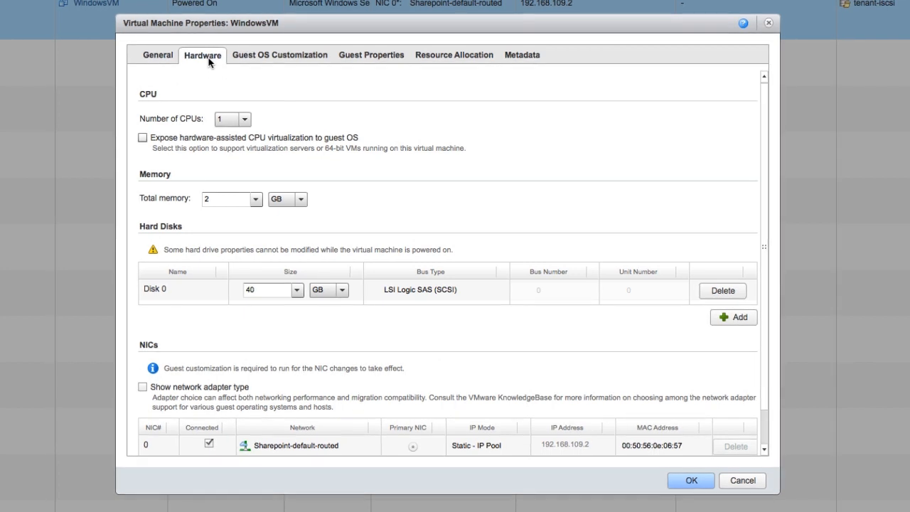
Step: Enable guest customization for ScratchVM with Change SID and administrator password reset
{"action": "left_click", "coordinate": [279, 54]}
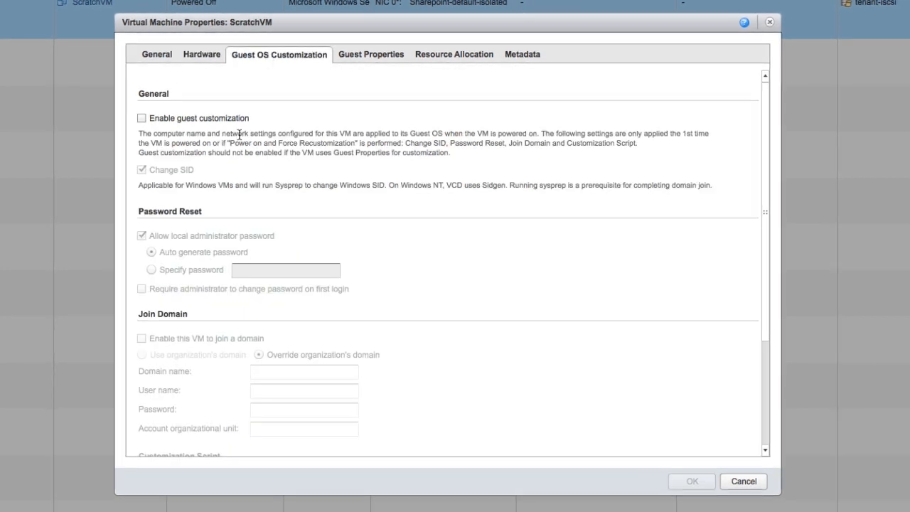
{"action": "left_click", "coordinate": [140, 116]}
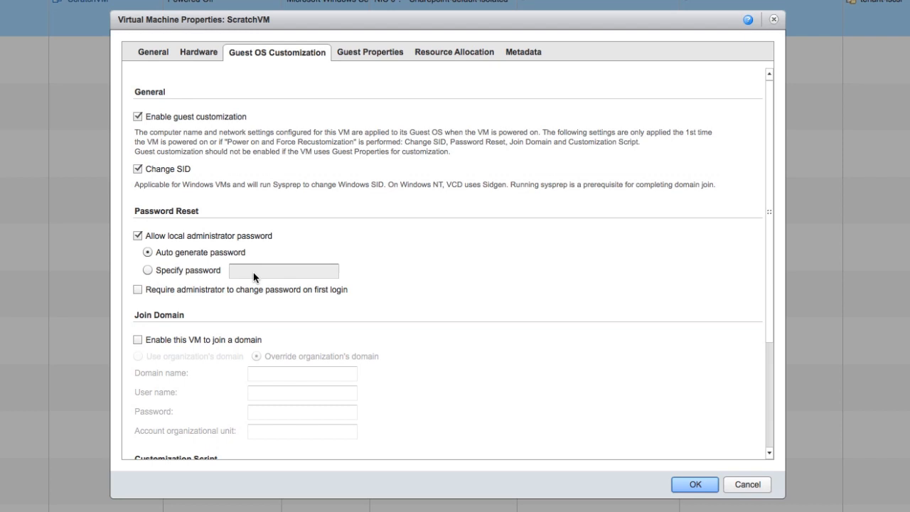
{"action": "scroll", "scroll_direction": "down", "scroll_amount": 3}
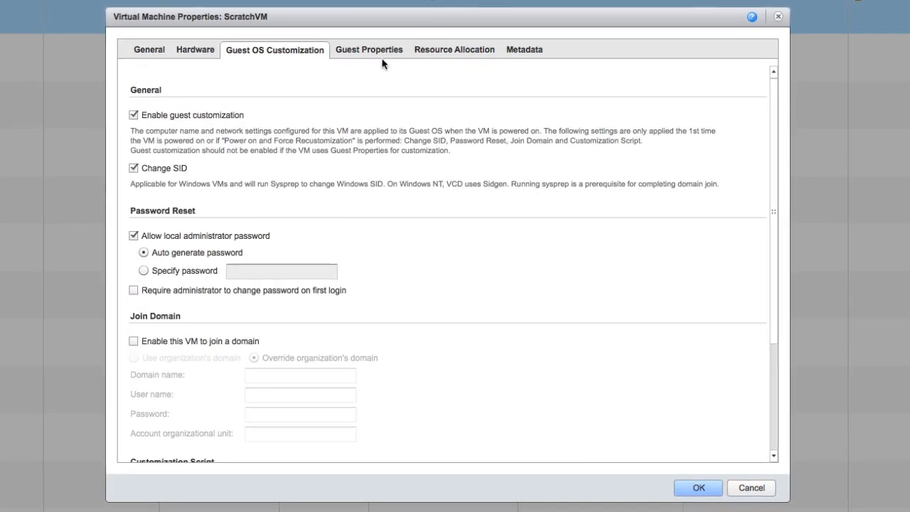
Step: Check Guest Properties, then show normal unlimited CPU and memory resource allocation
{"action": "left_click", "coordinate": [368, 48]}
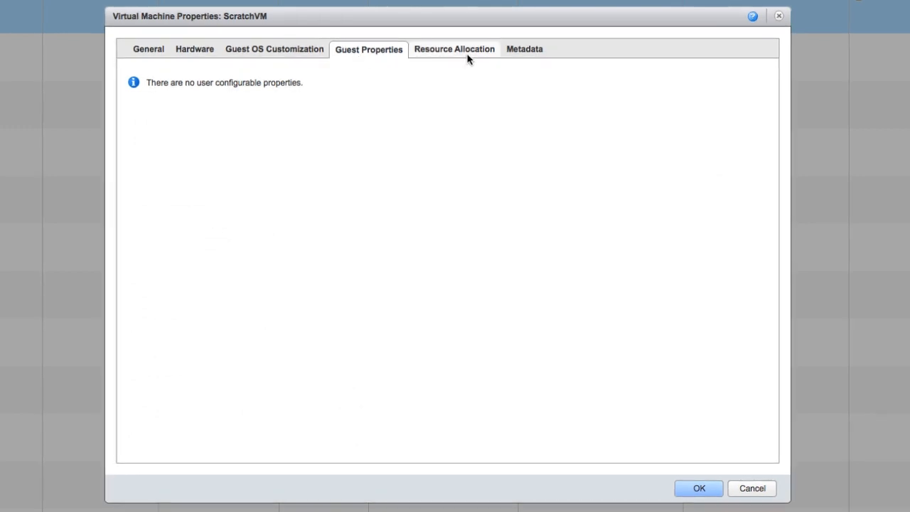
{"action": "left_click", "coordinate": [454, 48]}
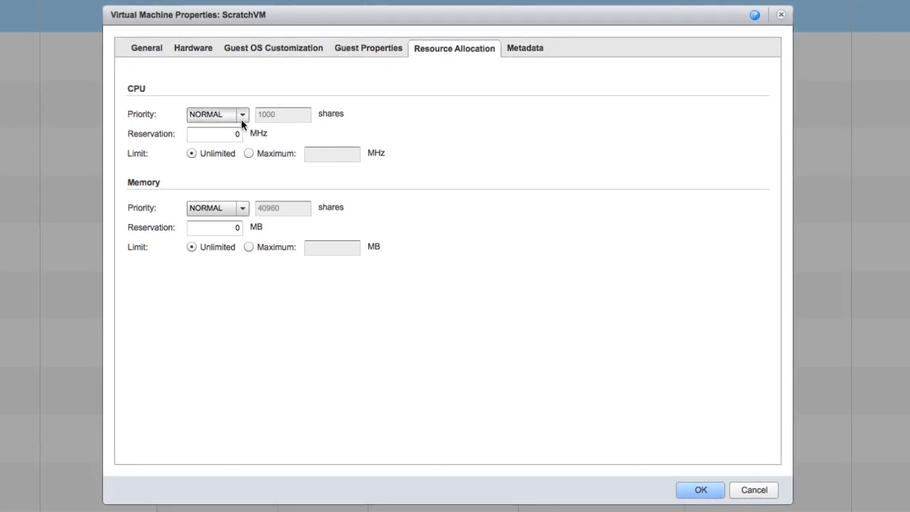
{"action": "left_click", "coordinate": [241, 114]}
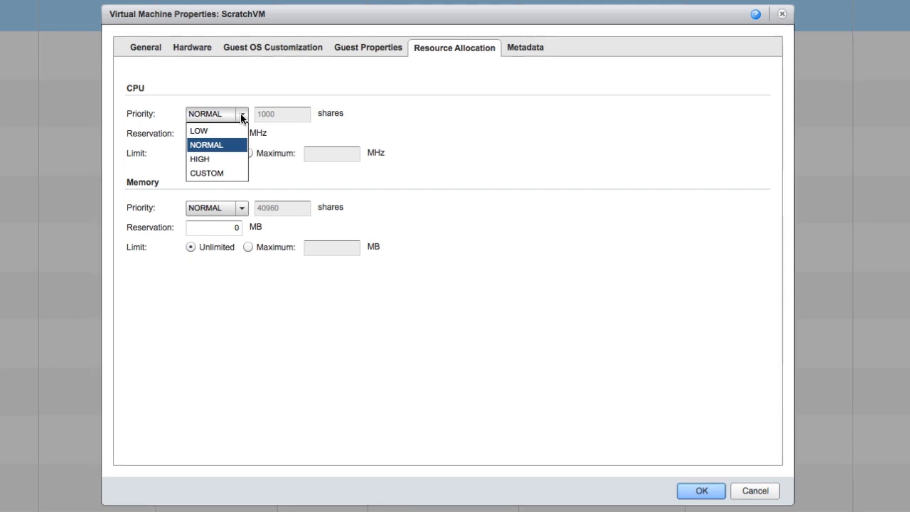
{"action": "left_click", "coordinate": [206, 145]}
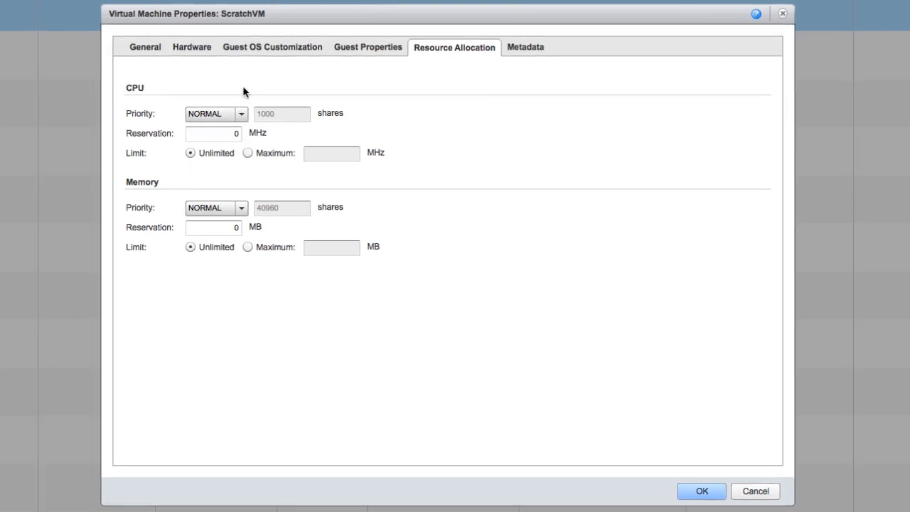